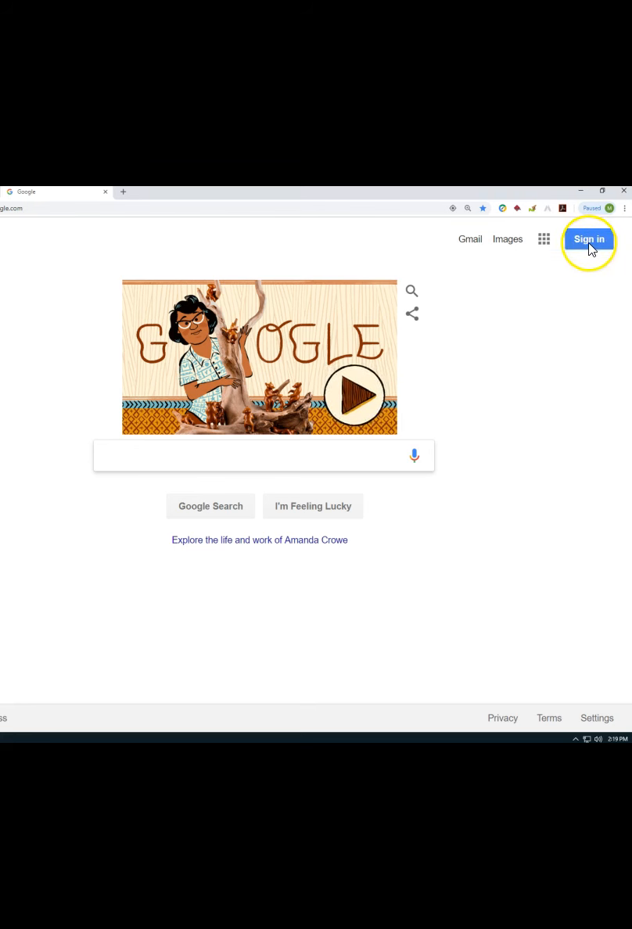
pyautogui.moveTo(437, 239)
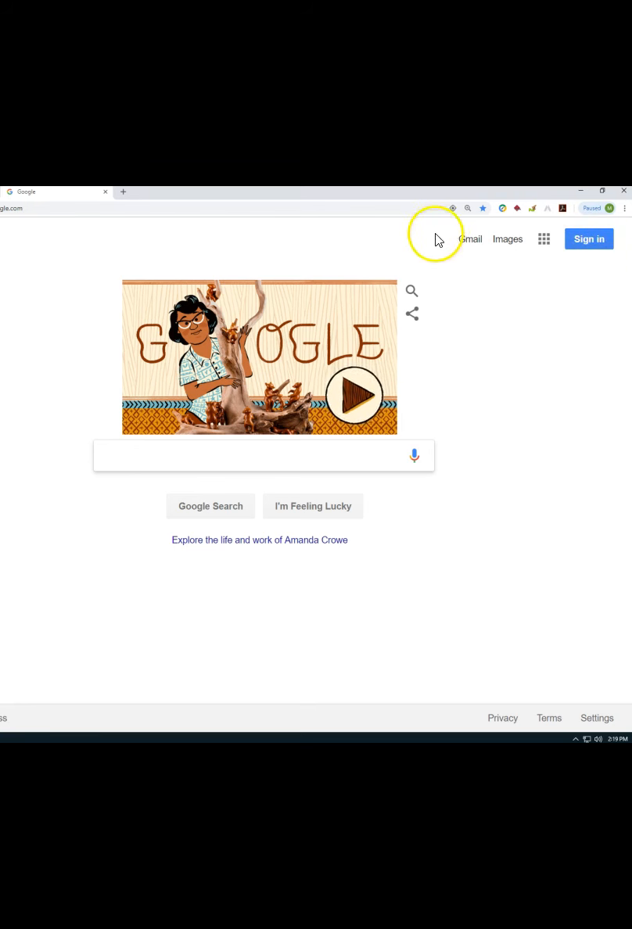
pyautogui.moveTo(469, 229)
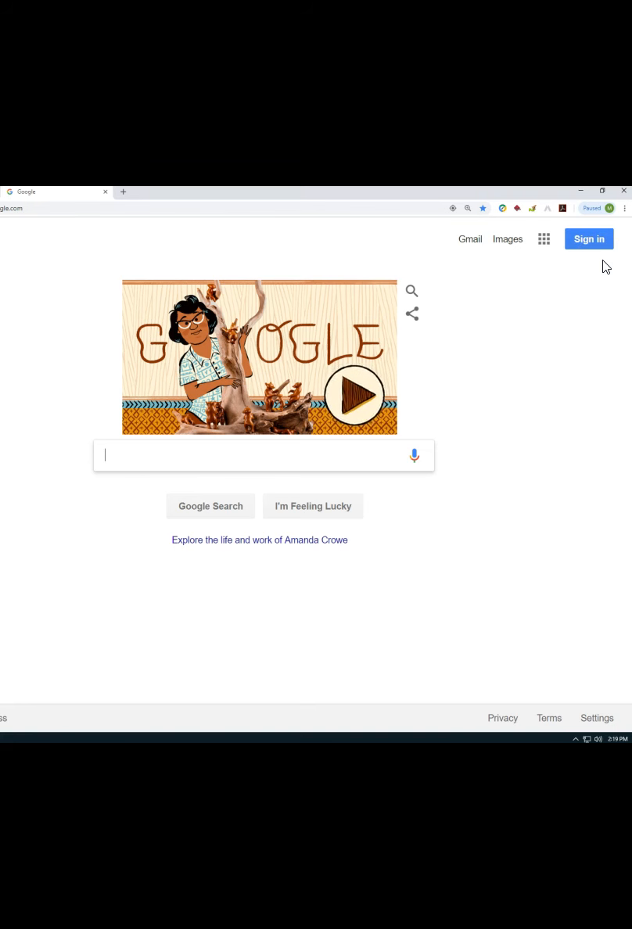
# Start Google sign-in, choose Use another account and view the Create account form
pyautogui.click(588, 239)
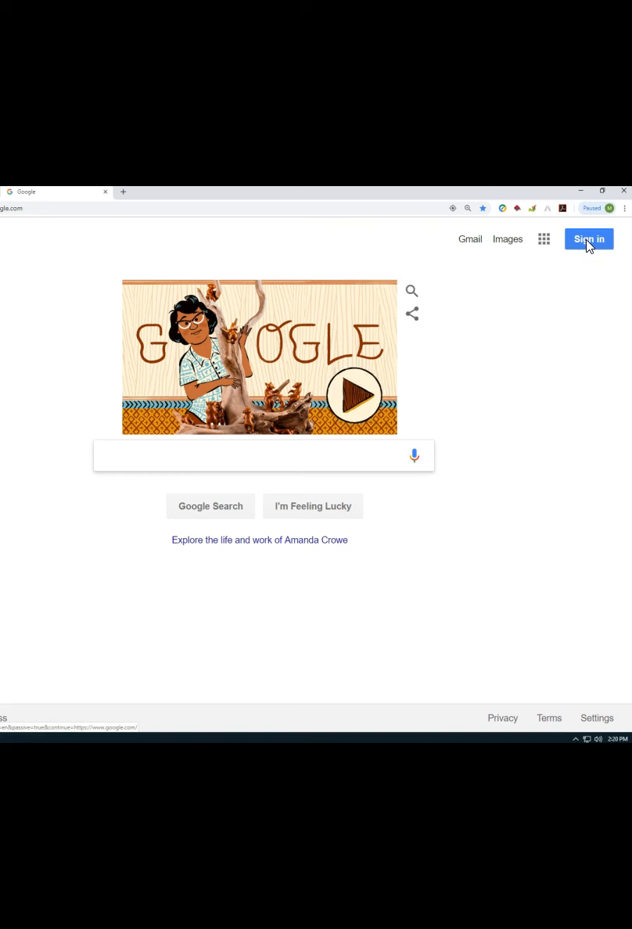
pyautogui.click(588, 239)
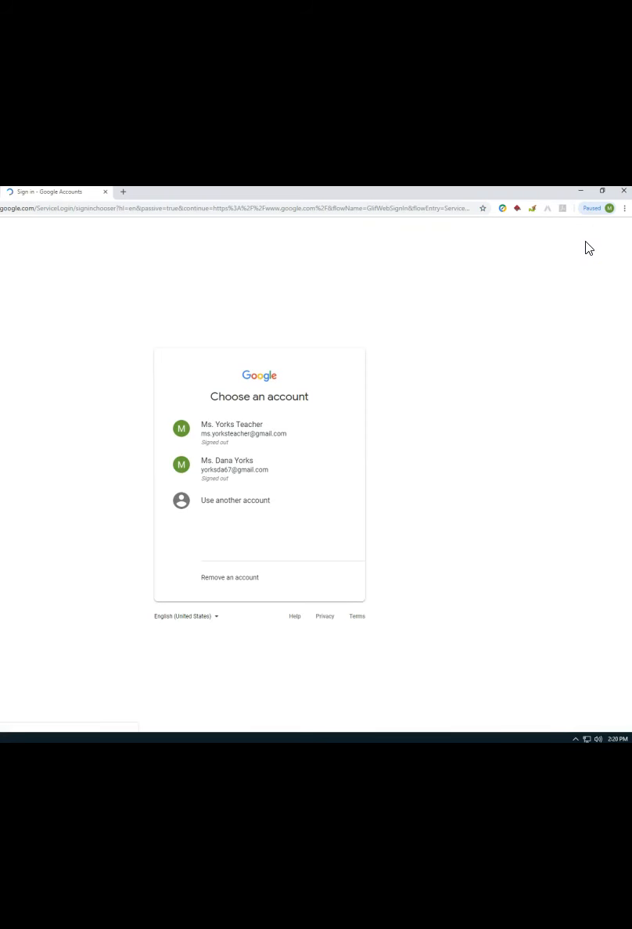
pyautogui.click(234, 501)
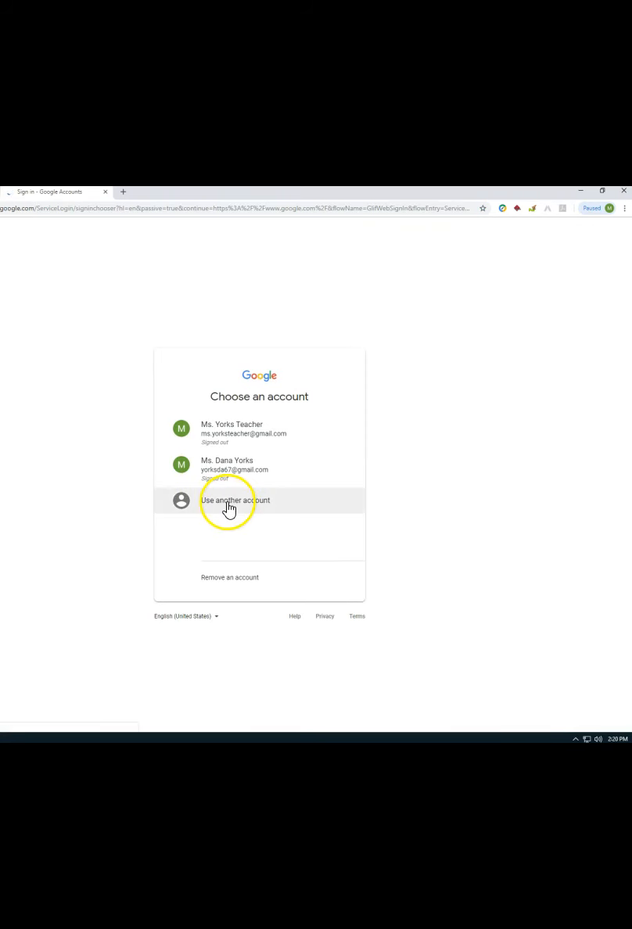
pyautogui.click(234, 500)
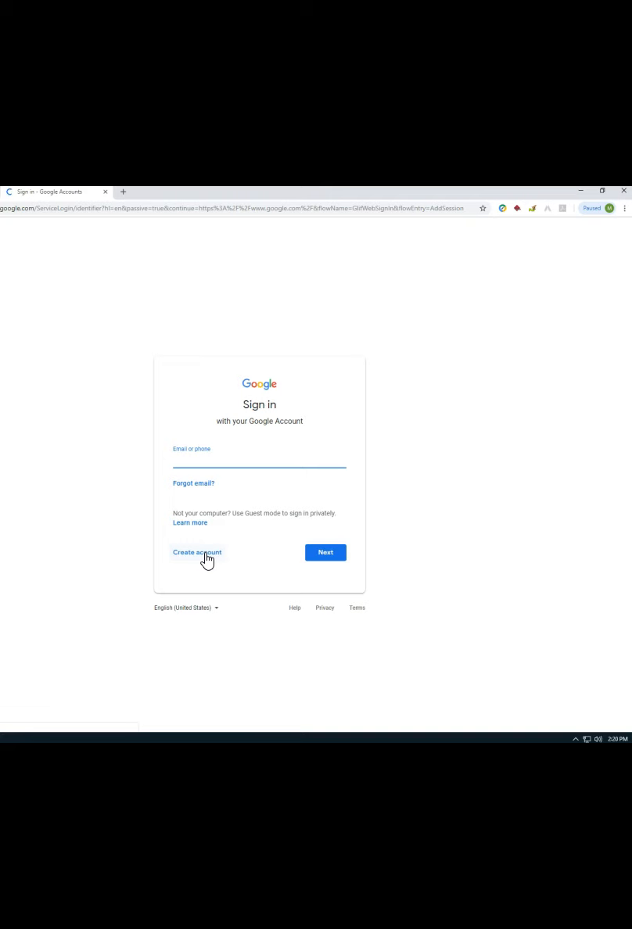
pyautogui.click(197, 552)
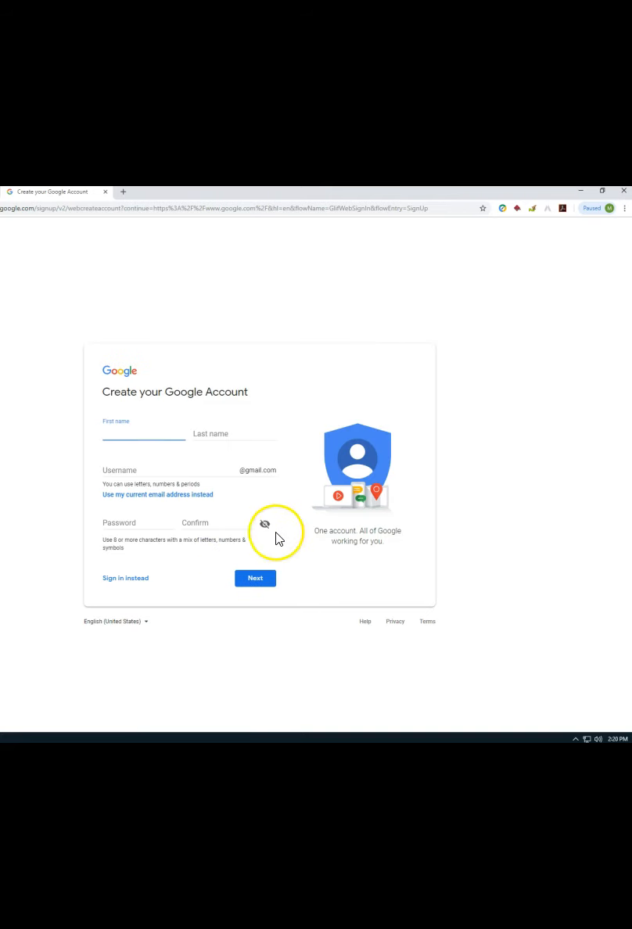
pyautogui.moveTo(235, 397)
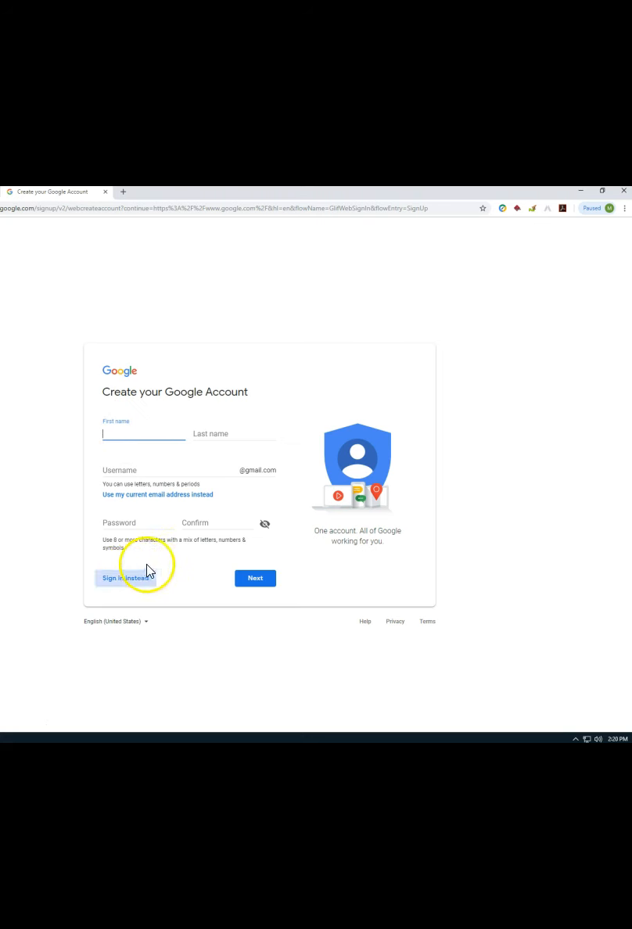
pyautogui.moveTo(143, 584)
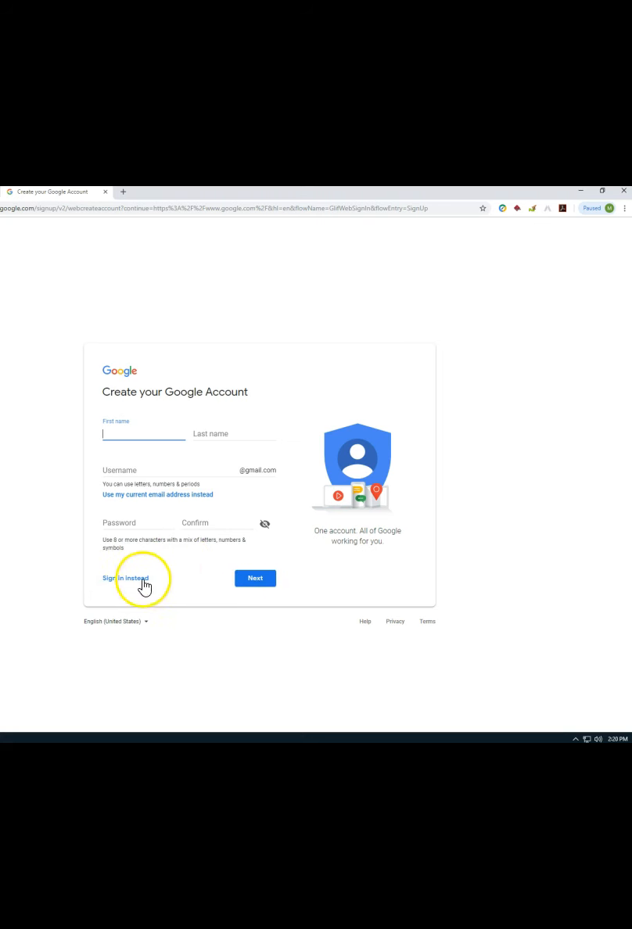
pyautogui.moveTo(405, 406)
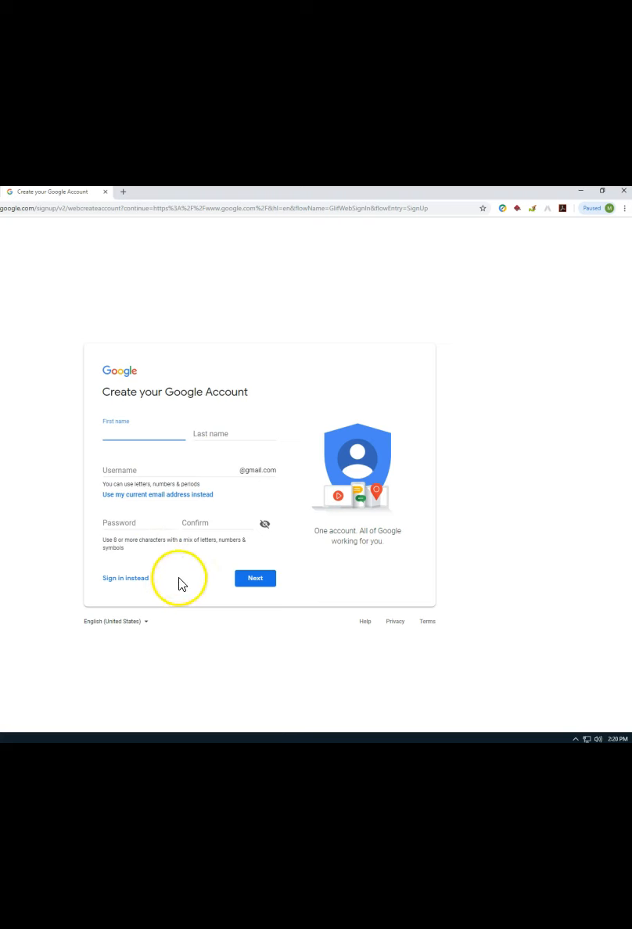
pyautogui.moveTo(254, 578)
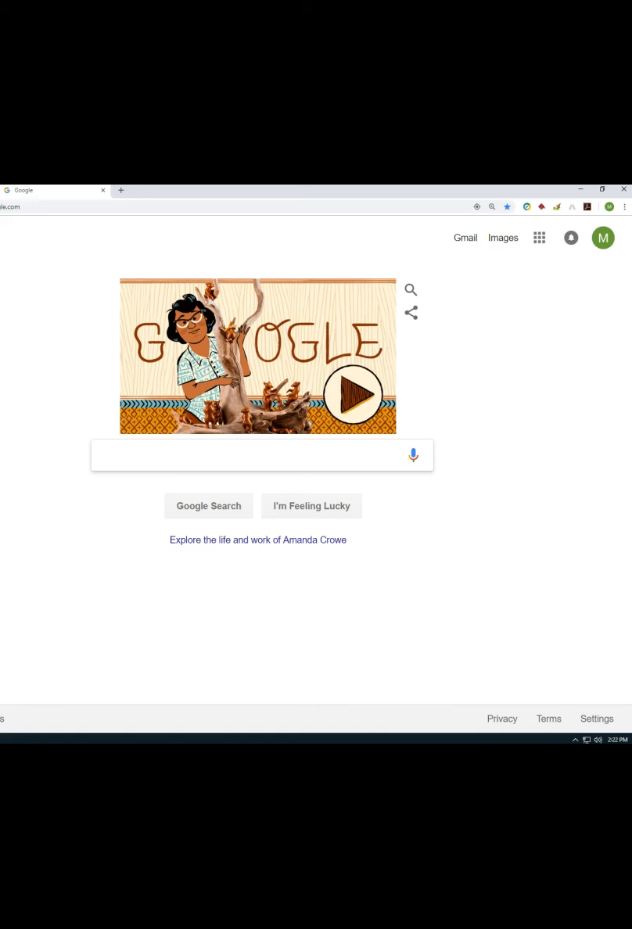
# Check the signed-in account from its avatar, then bring up the Google apps grid
pyautogui.click(258, 455)
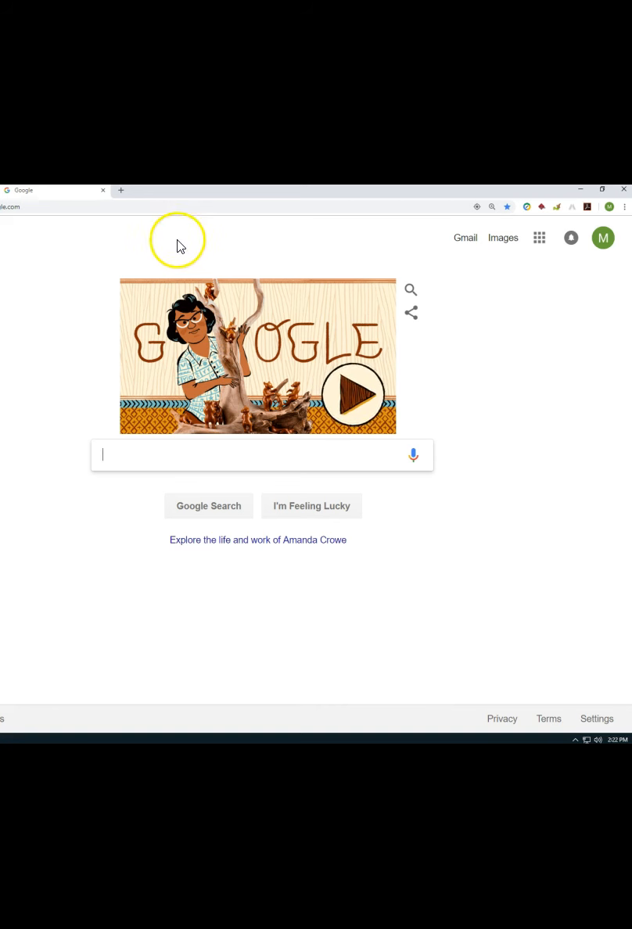
pyautogui.moveTo(607, 232)
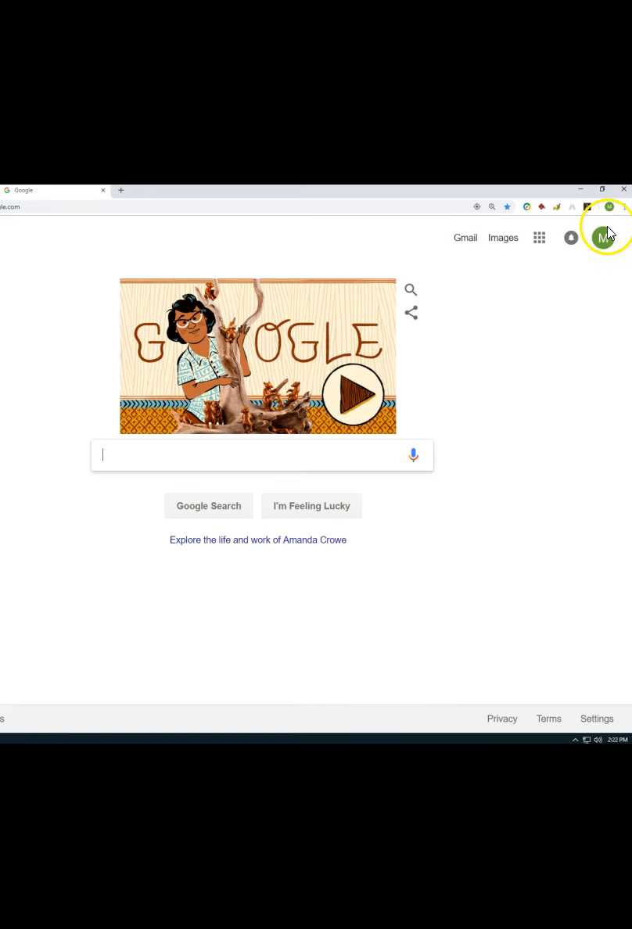
pyautogui.moveTo(603, 238)
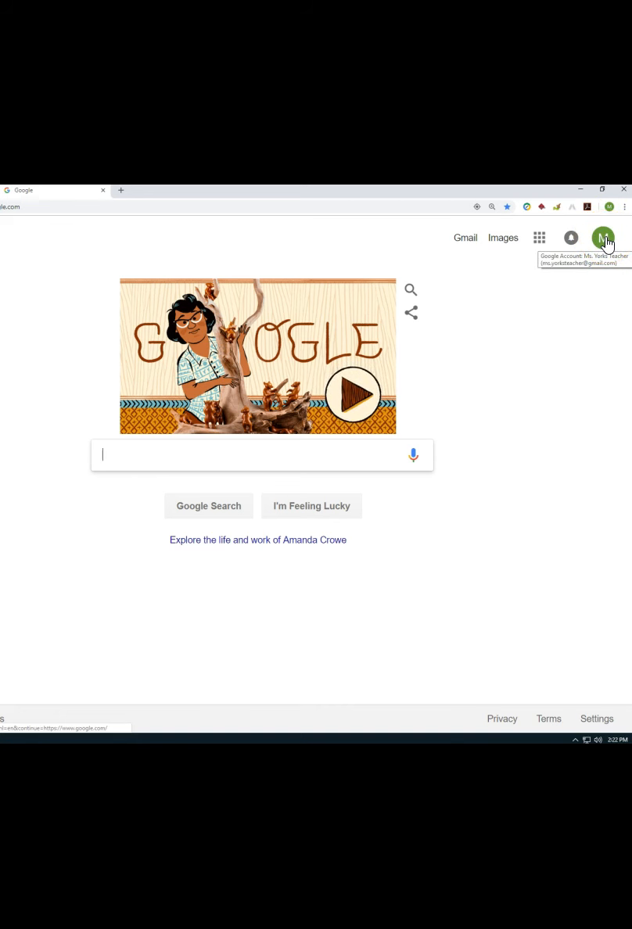
pyautogui.click(604, 240)
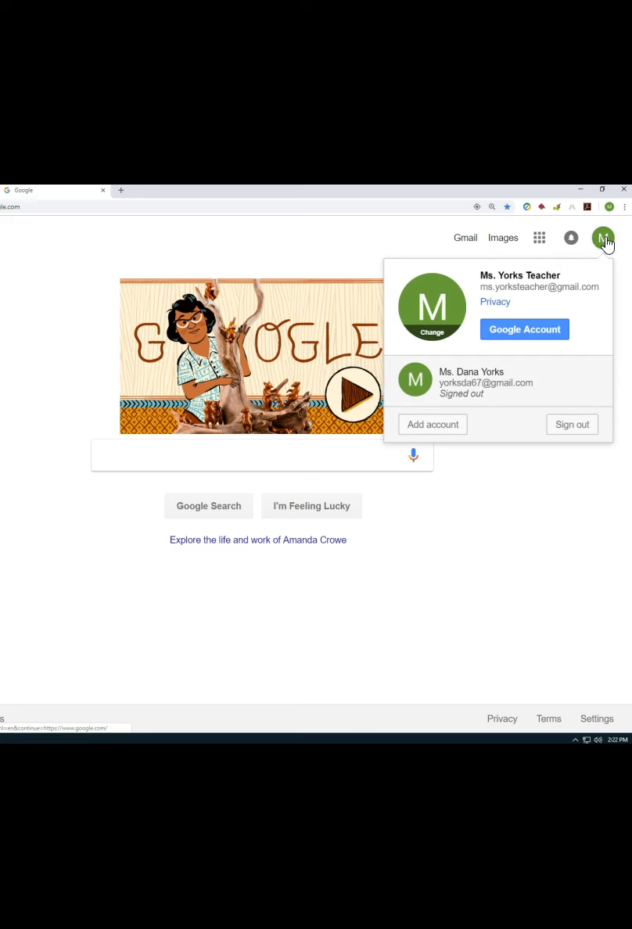
pyautogui.moveTo(561, 262)
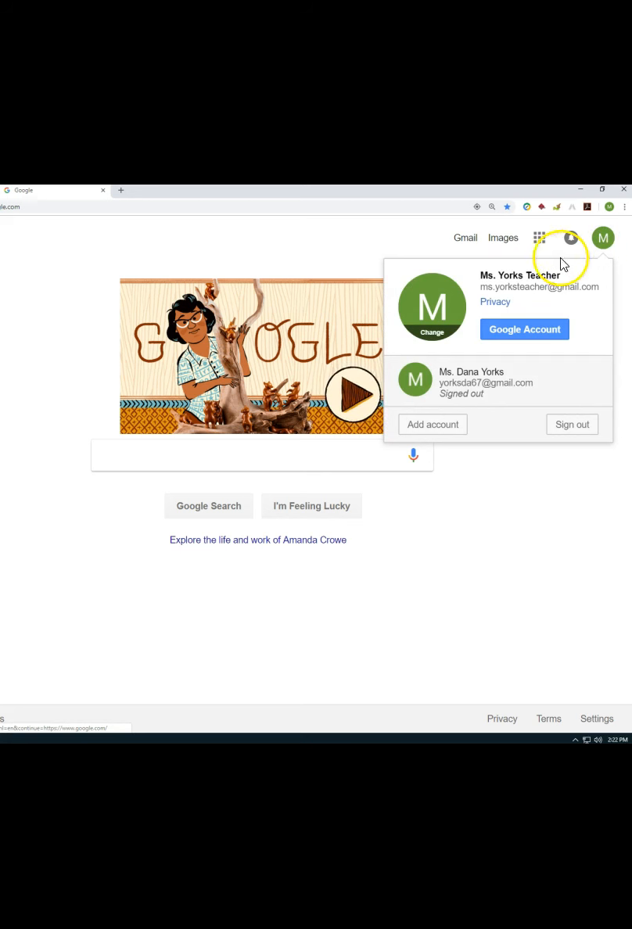
pyautogui.moveTo(441, 303)
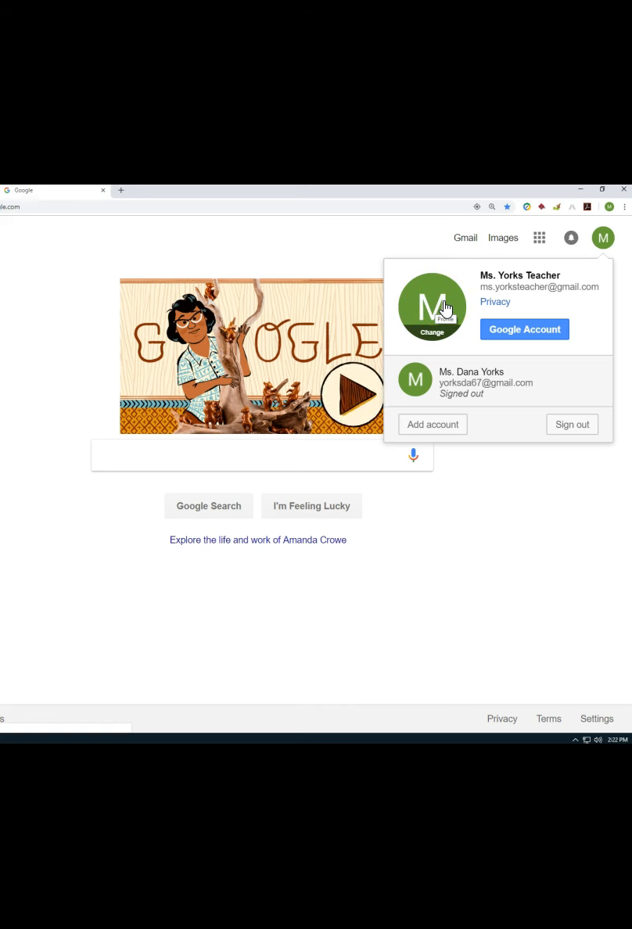
pyautogui.click(537, 238)
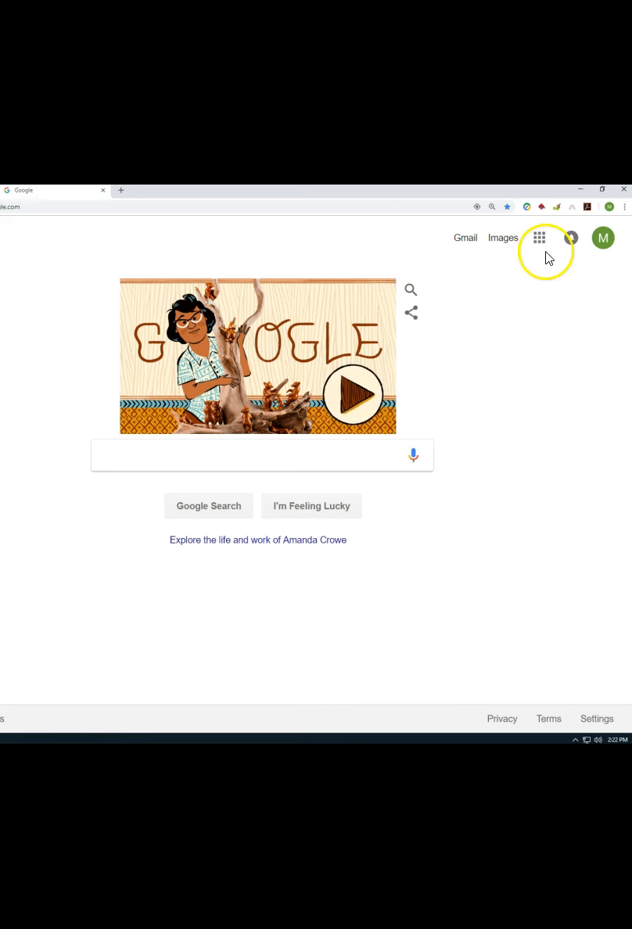
pyautogui.moveTo(538, 237)
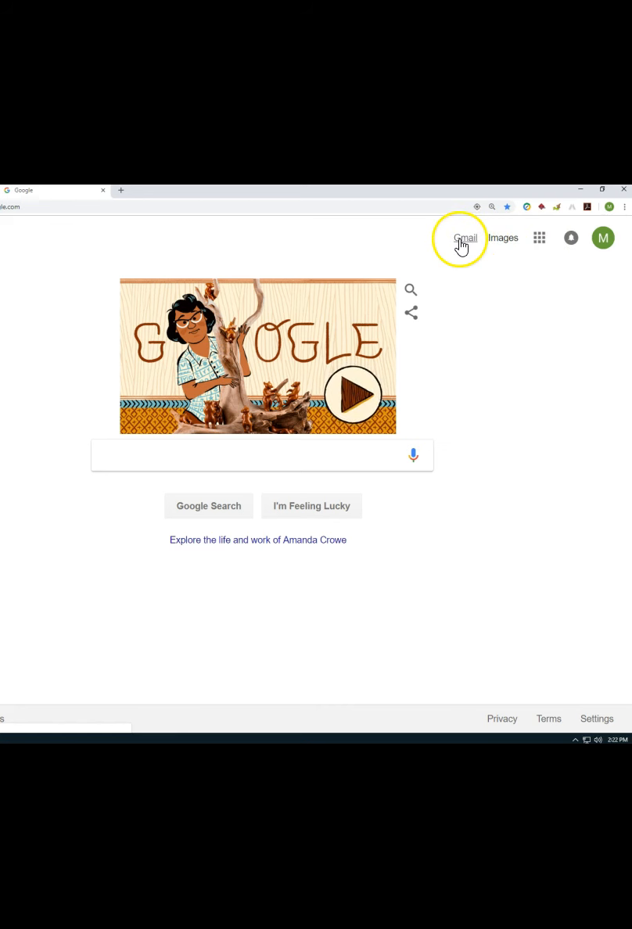
pyautogui.moveTo(540, 237)
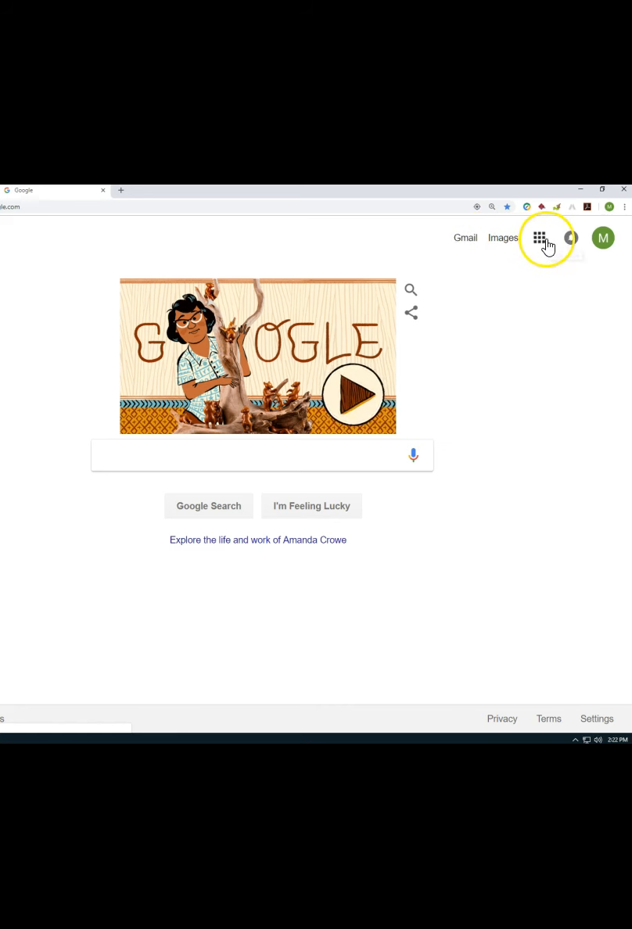
pyautogui.click(538, 238)
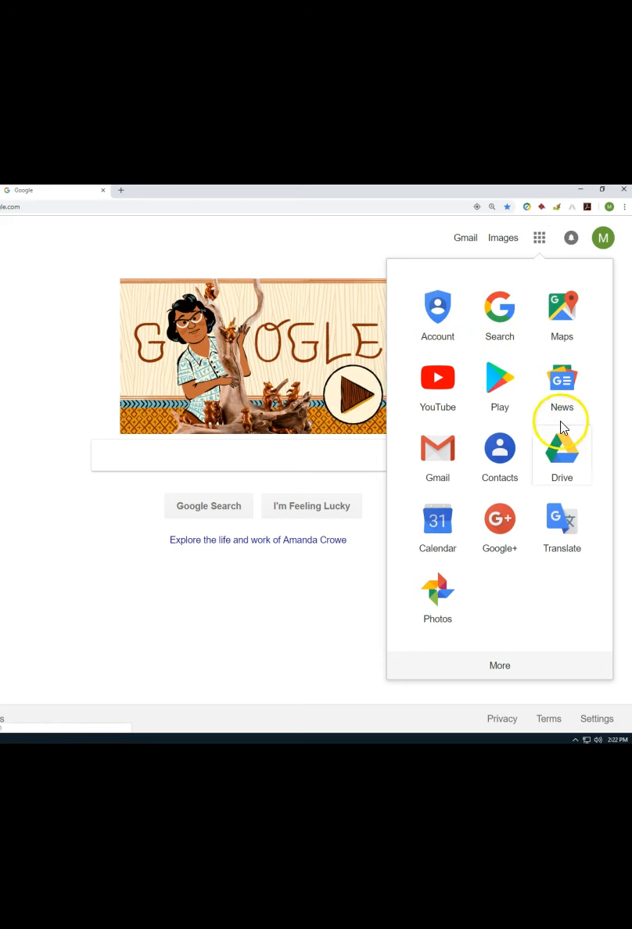
pyautogui.moveTo(566, 488)
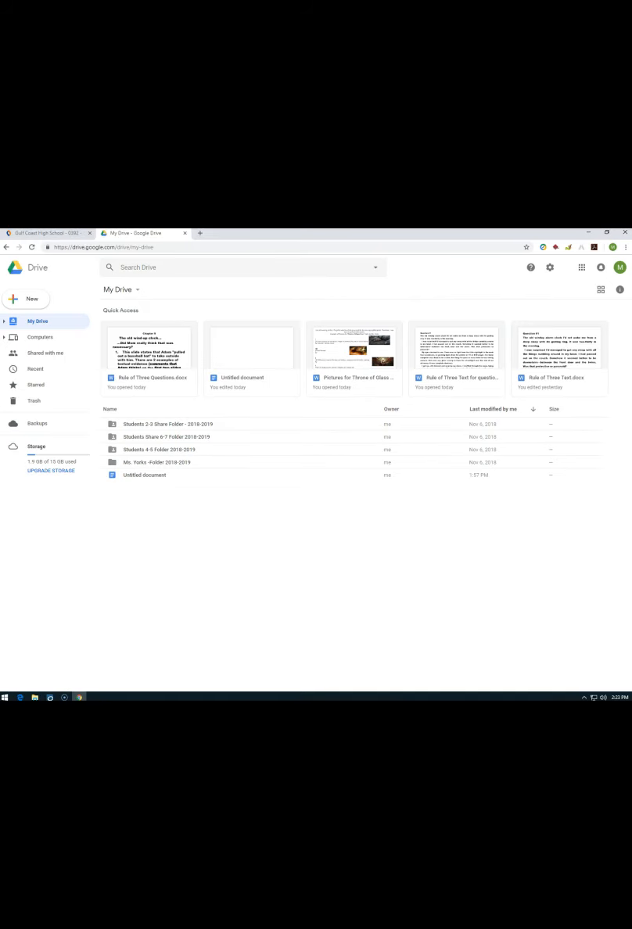
pyautogui.moveTo(398, 331)
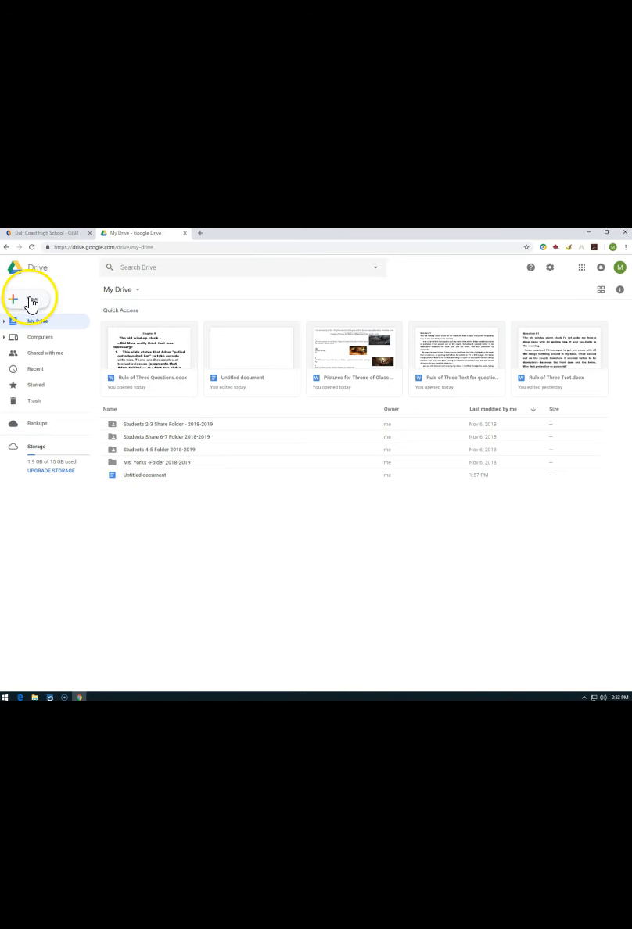
# Create a new folder named 'Book Trailer Project' in My Drive
pyautogui.click(28, 297)
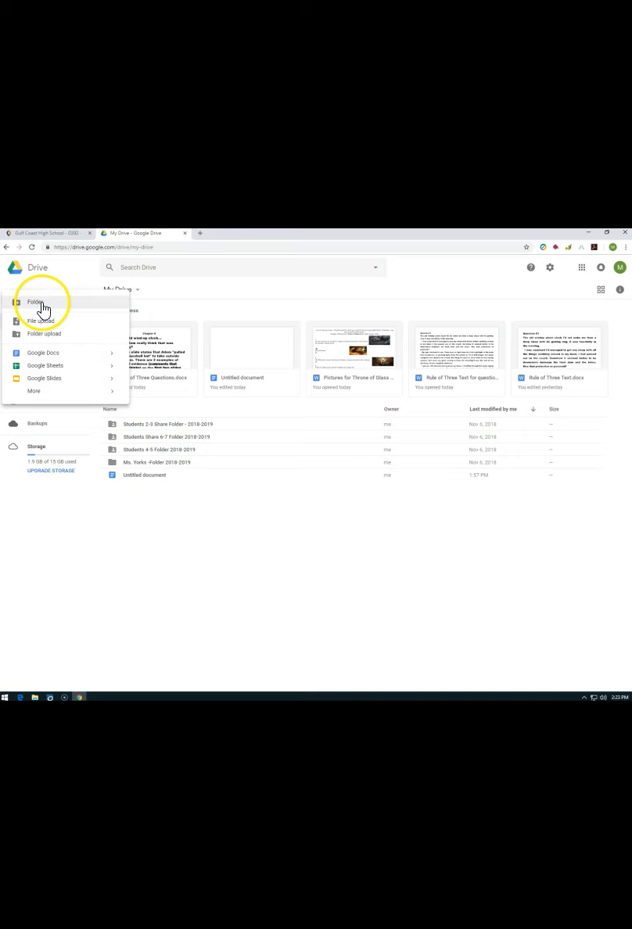
pyautogui.click(34, 304)
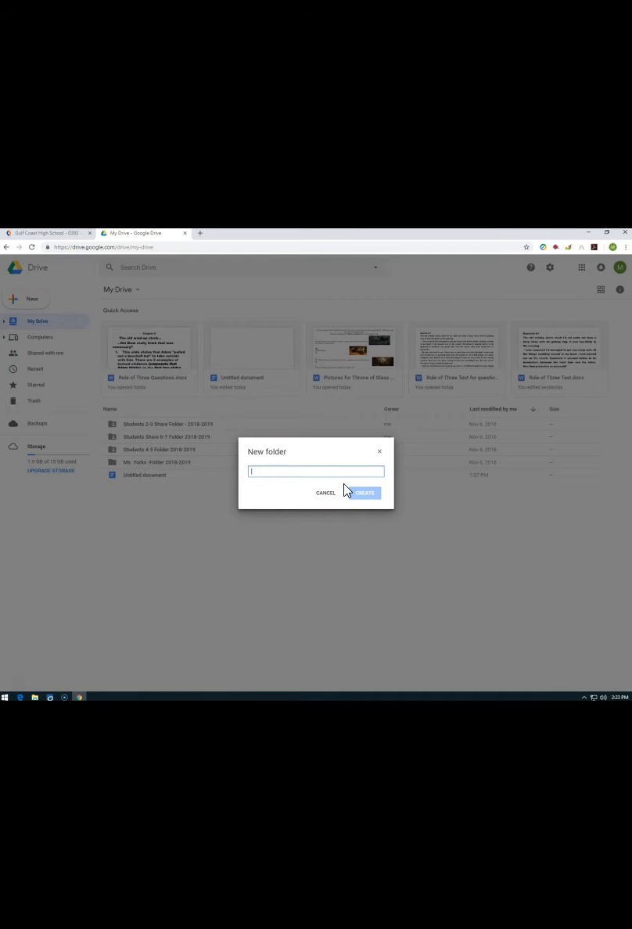
pyautogui.write('B')
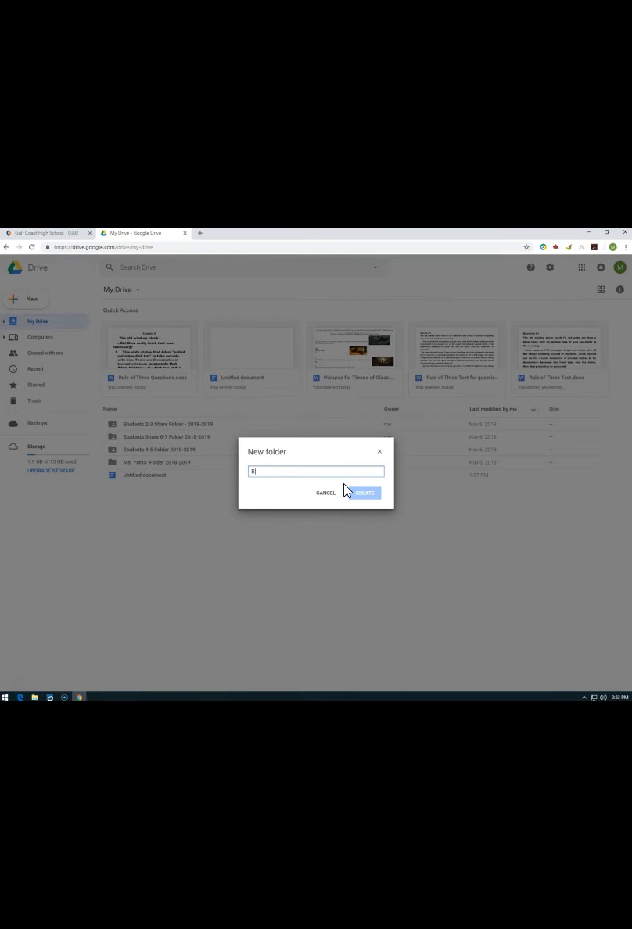
pyautogui.write('ook')
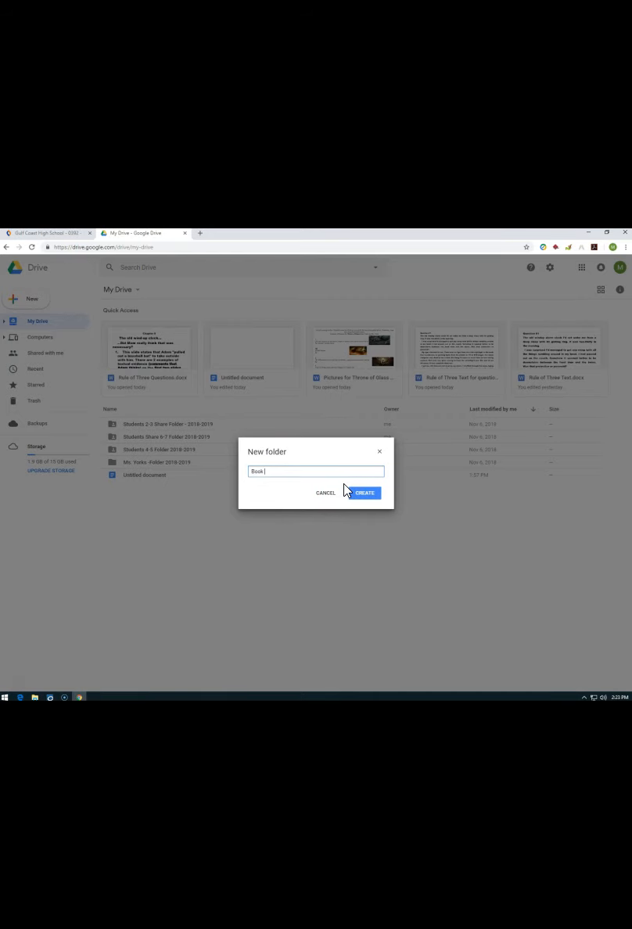
pyautogui.write('Trailer Proje')
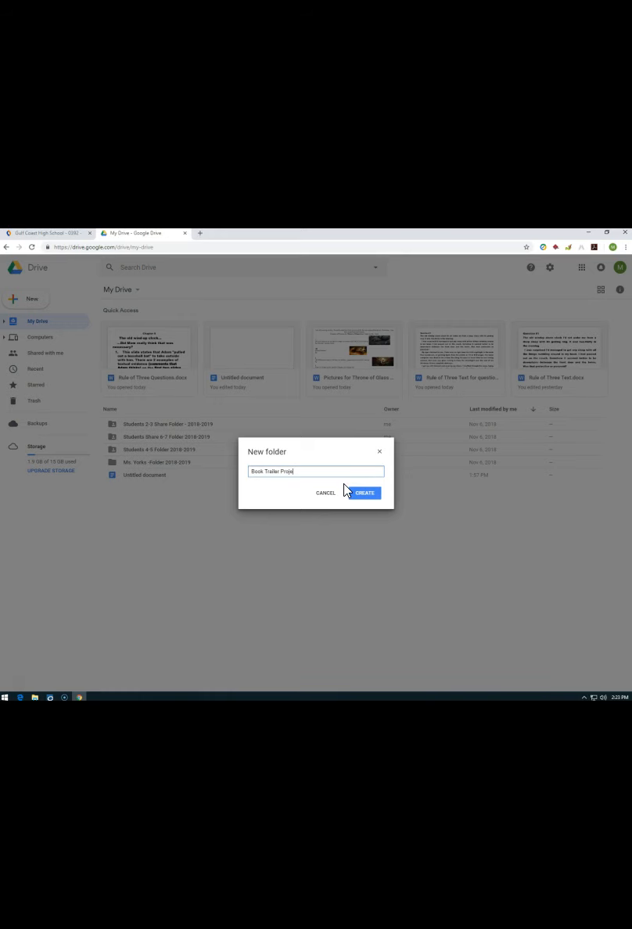
pyautogui.write('ct')
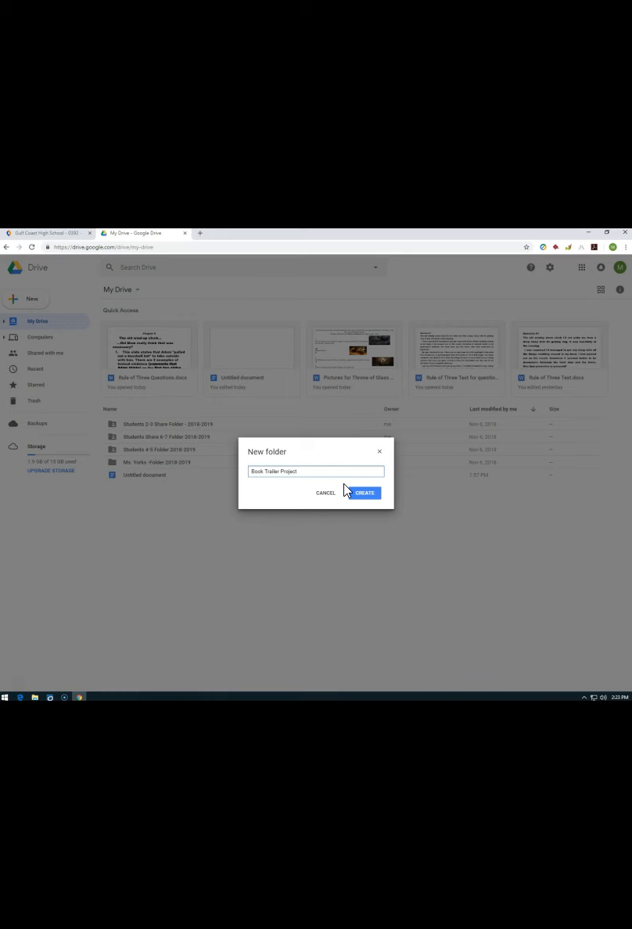
pyautogui.moveTo(364, 492)
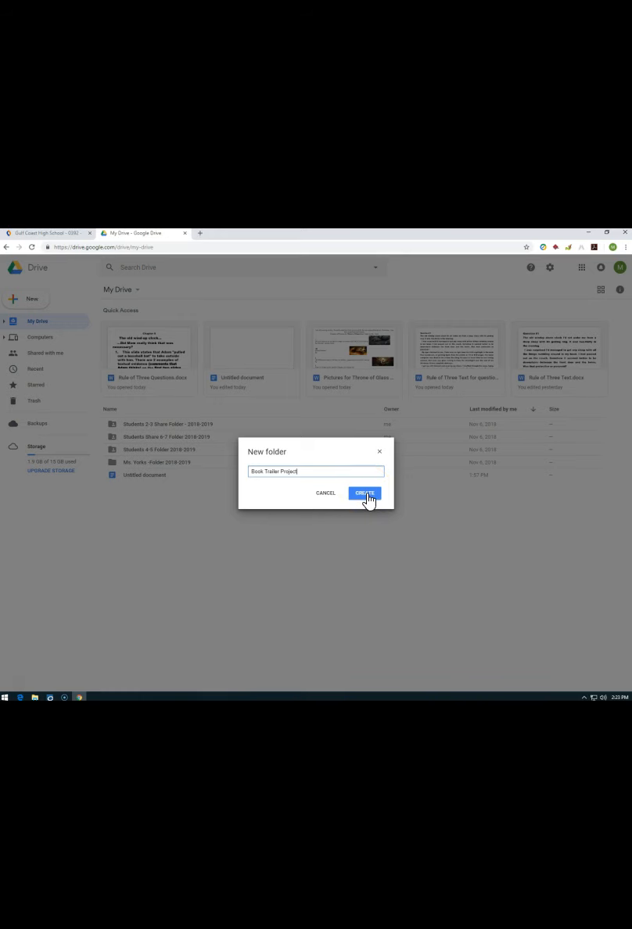
pyautogui.click(362, 494)
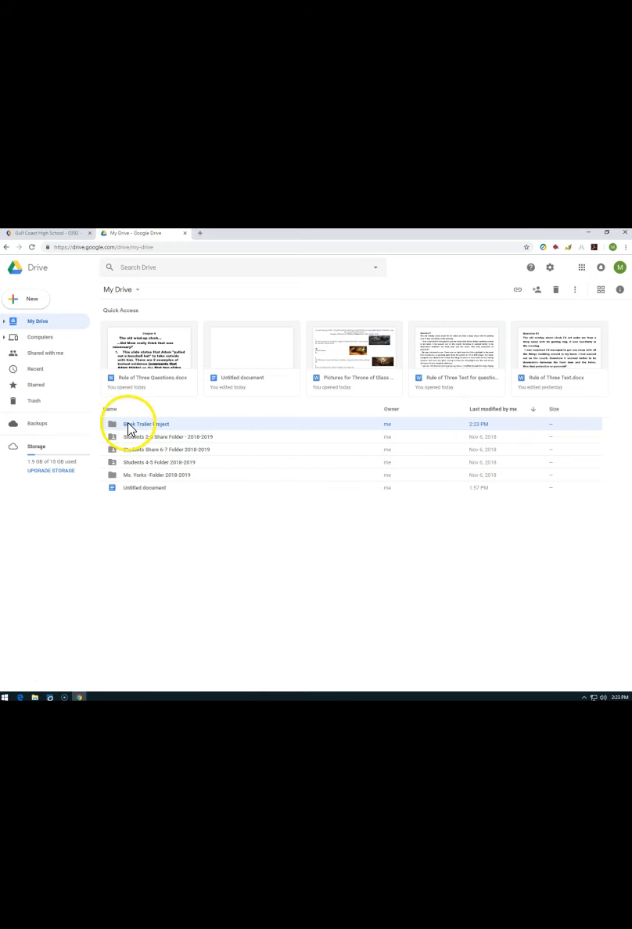
# Enter the Book Trailer Project folder
pyautogui.doubleClick(140, 422)
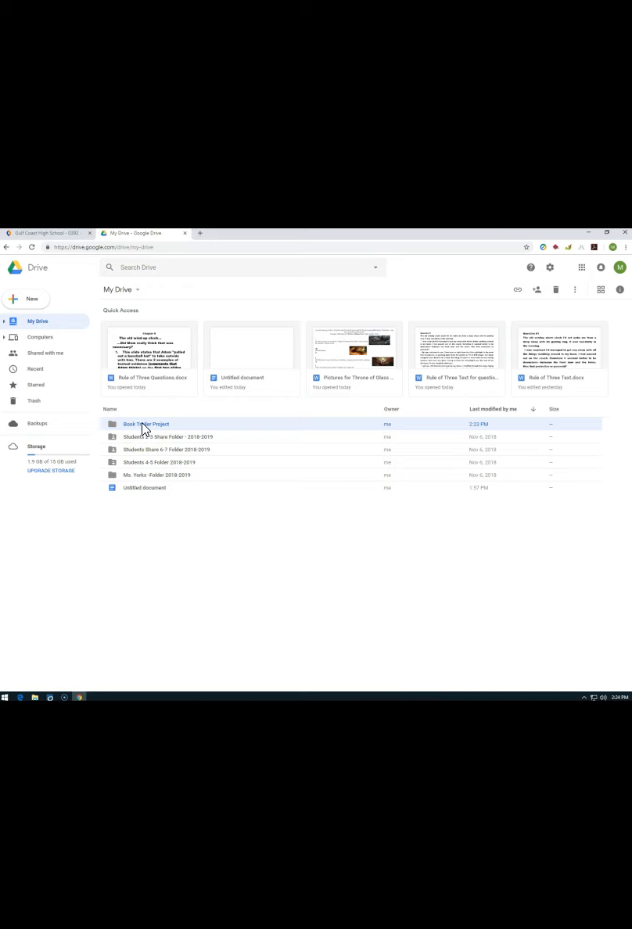
pyautogui.doubleClick(147, 422)
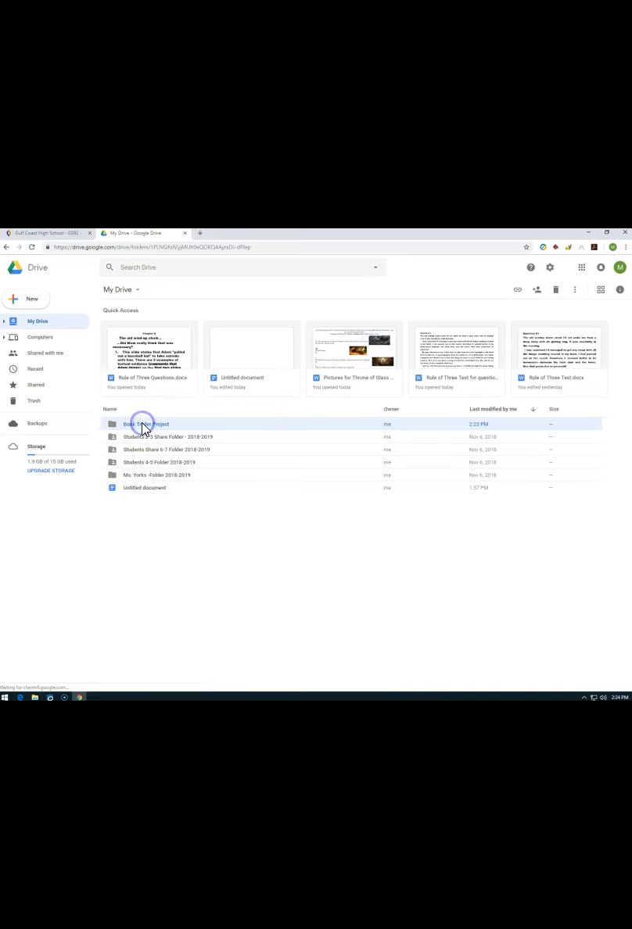
pyautogui.doubleClick(145, 422)
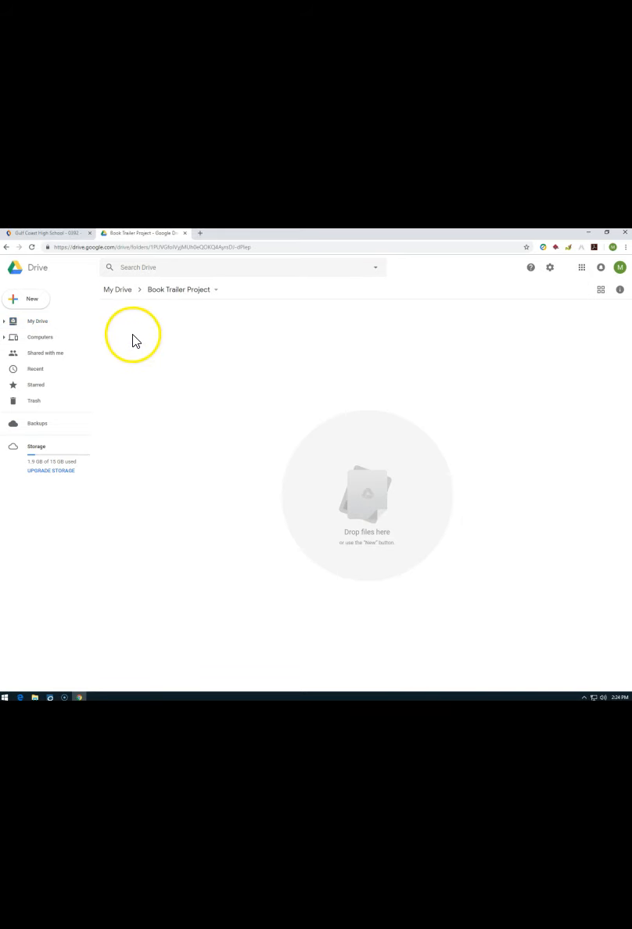
# Create a subfolder named 'Photos' inside it
pyautogui.click(29, 299)
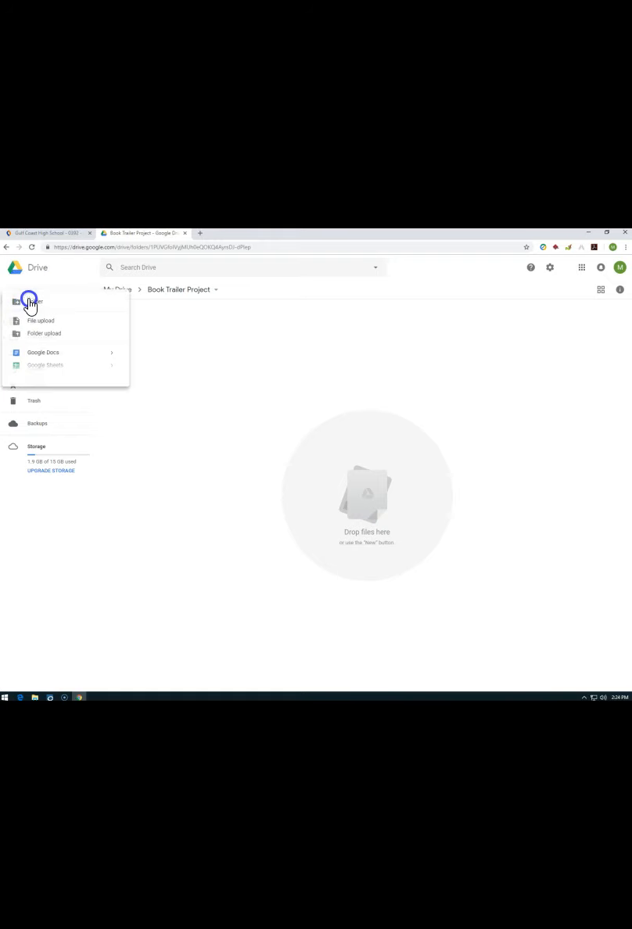
pyautogui.moveTo(50, 303)
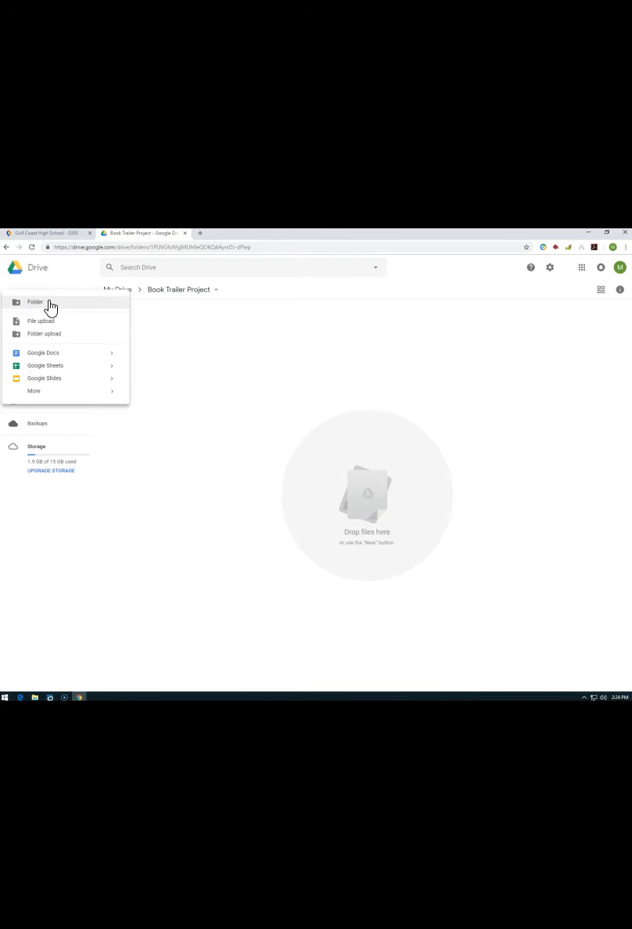
pyautogui.click(34, 302)
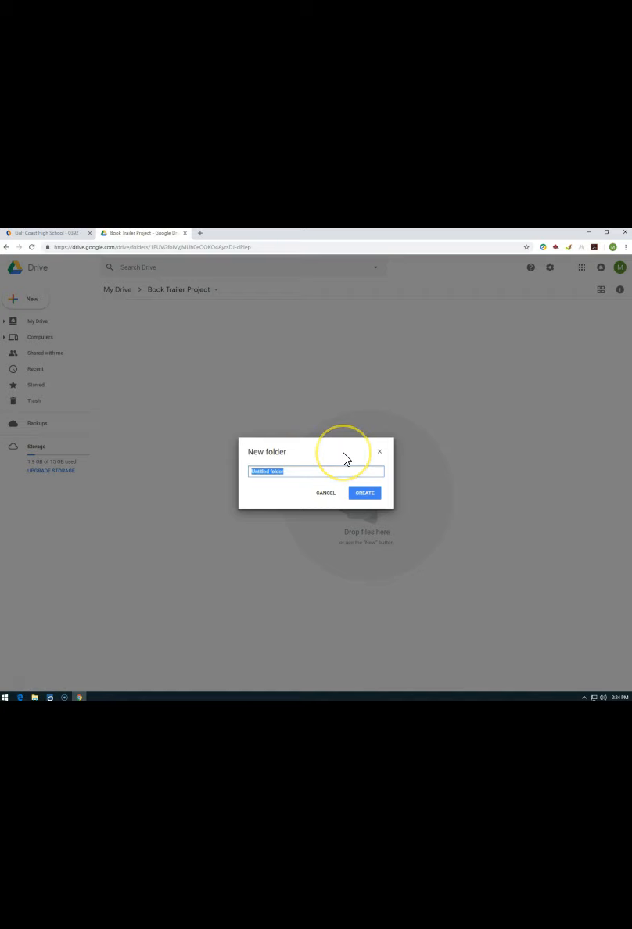
pyautogui.write('Photos')
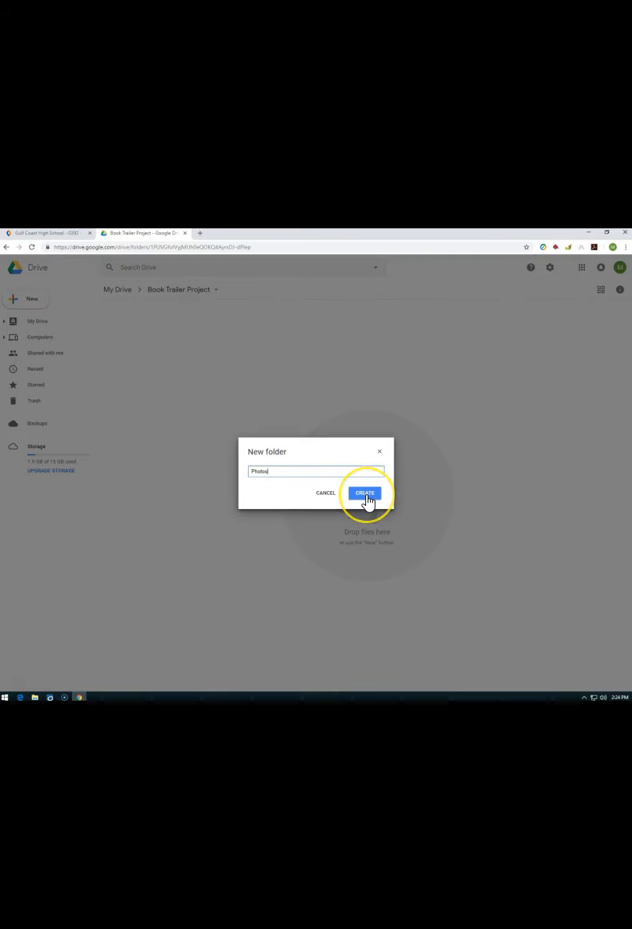
pyautogui.click(365, 494)
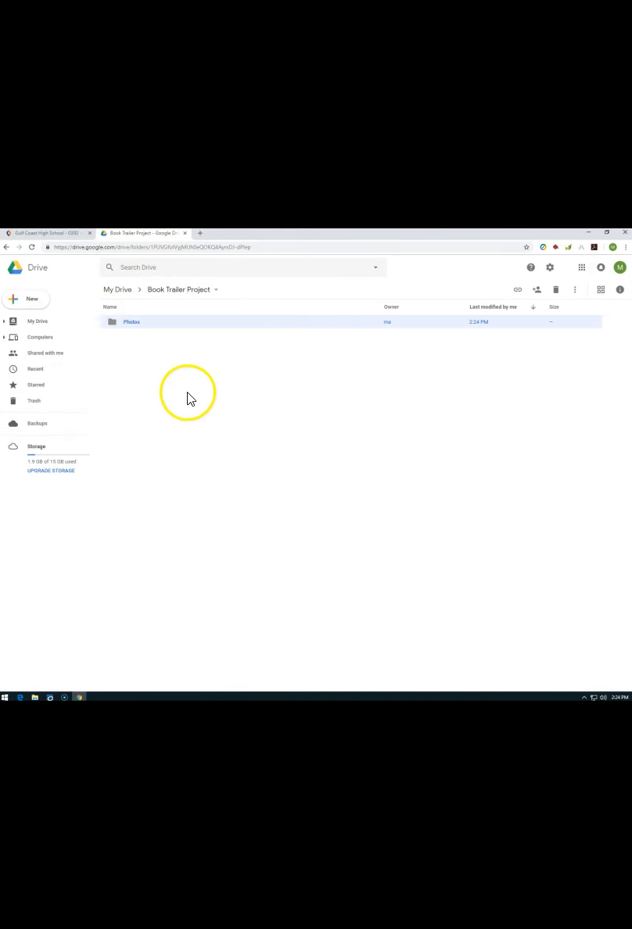
# Create a 'Music Clips' subfolder next to Photos
pyautogui.click(25, 299)
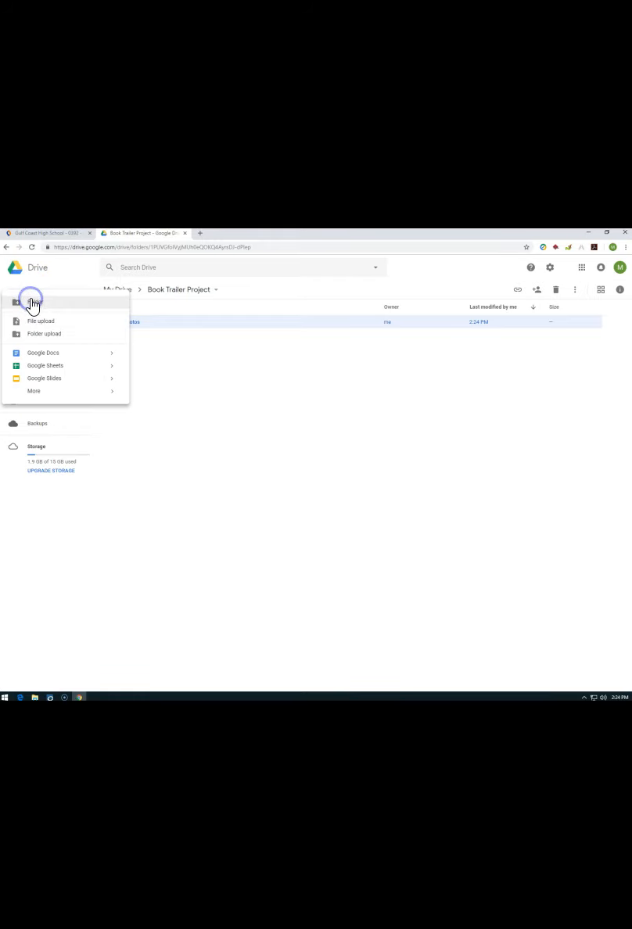
pyautogui.click(31, 303)
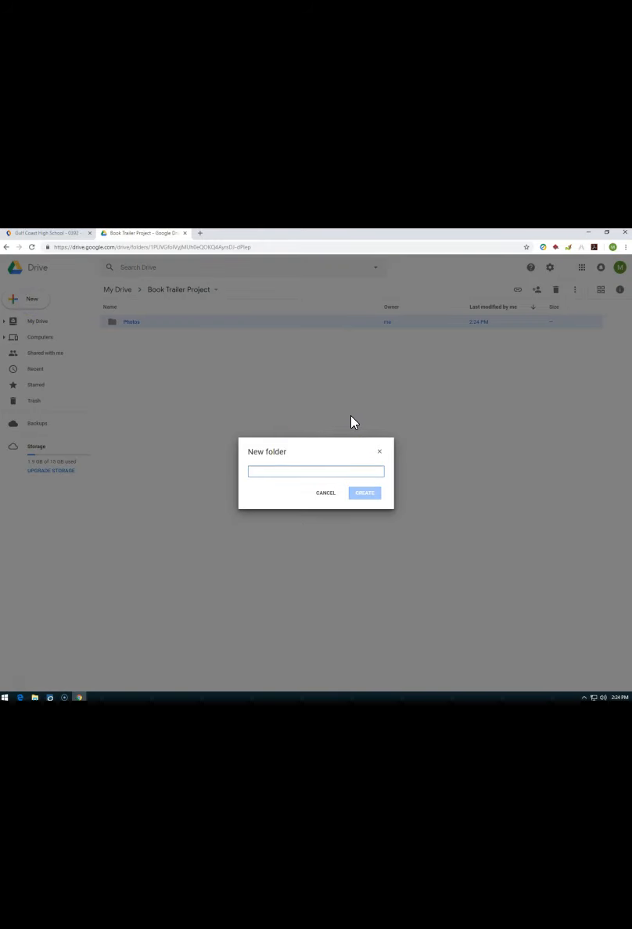
pyautogui.write('Music Clips')
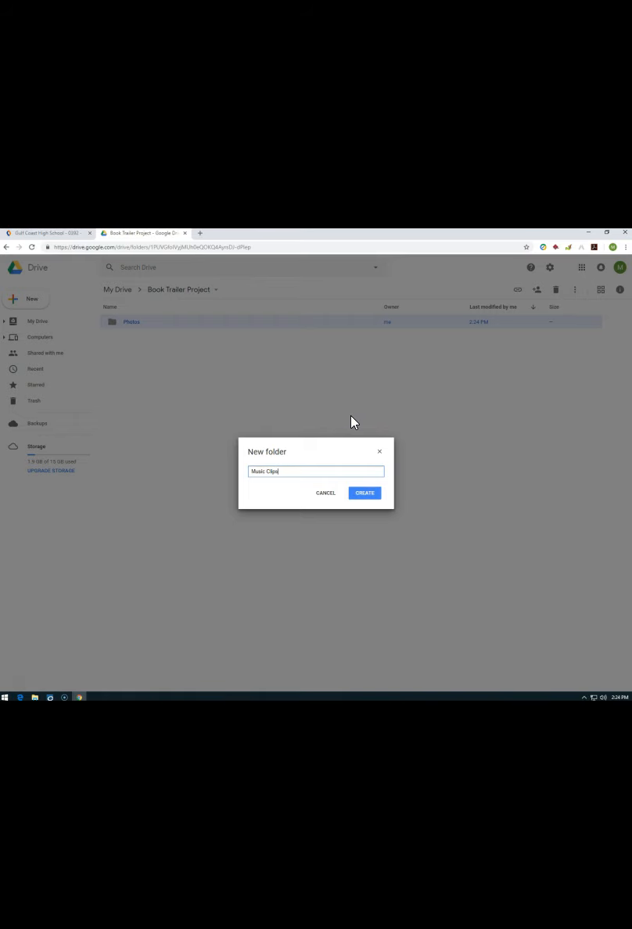
pyautogui.click(364, 492)
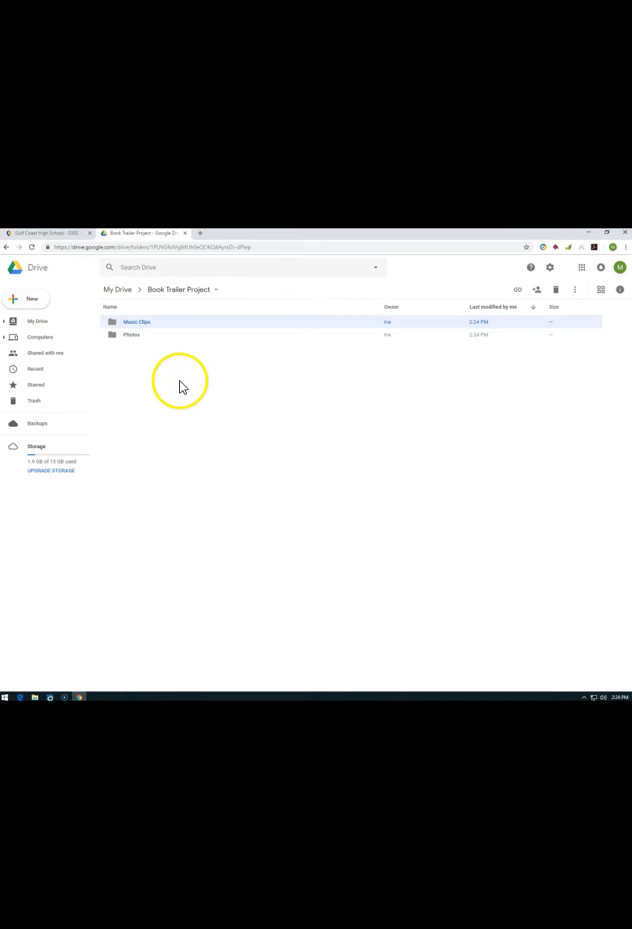
pyautogui.moveTo(166, 444)
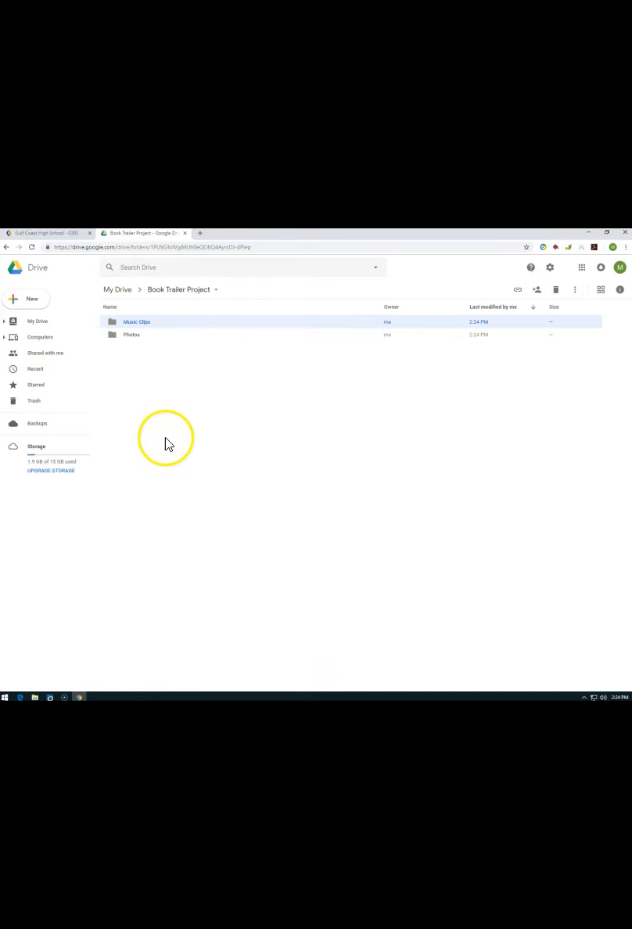